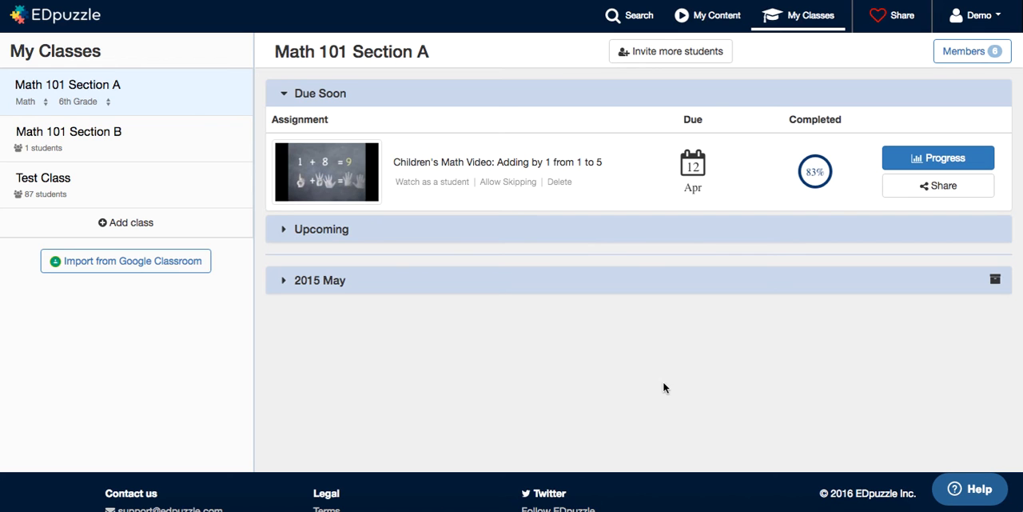
pyautogui.moveTo(190, 93)
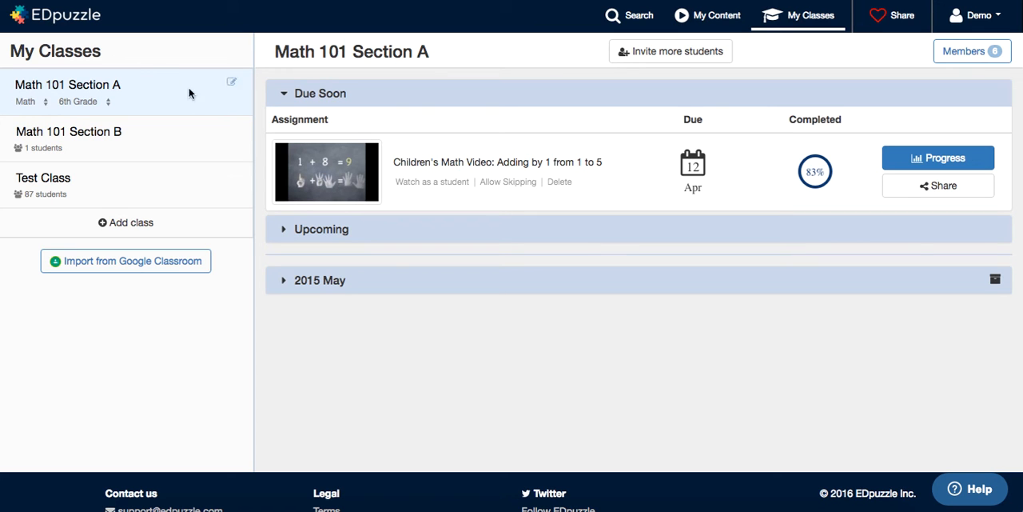
pyautogui.moveTo(670, 54)
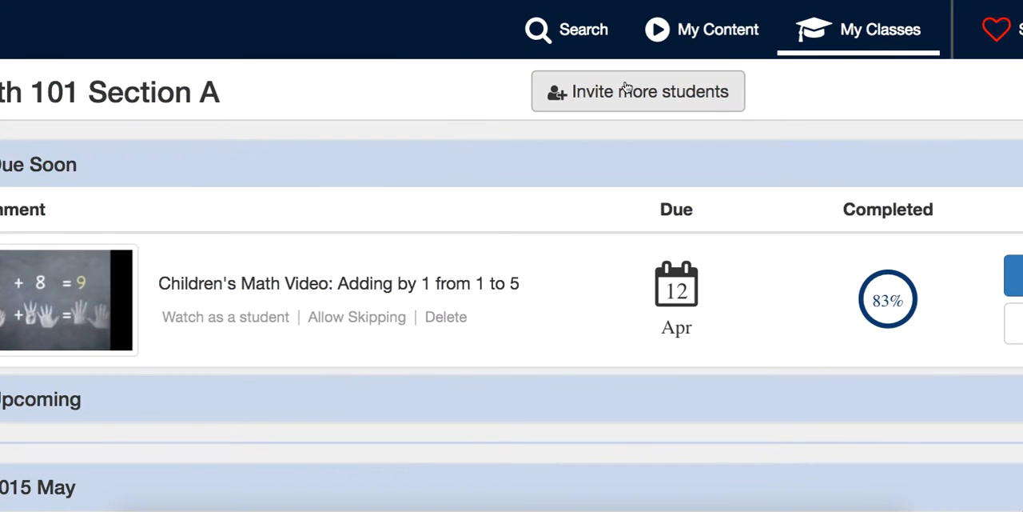
# Step: Show the class join code, then open progress for the 'Adding by 1 from 1 to 5' video
pyautogui.click(638, 91)
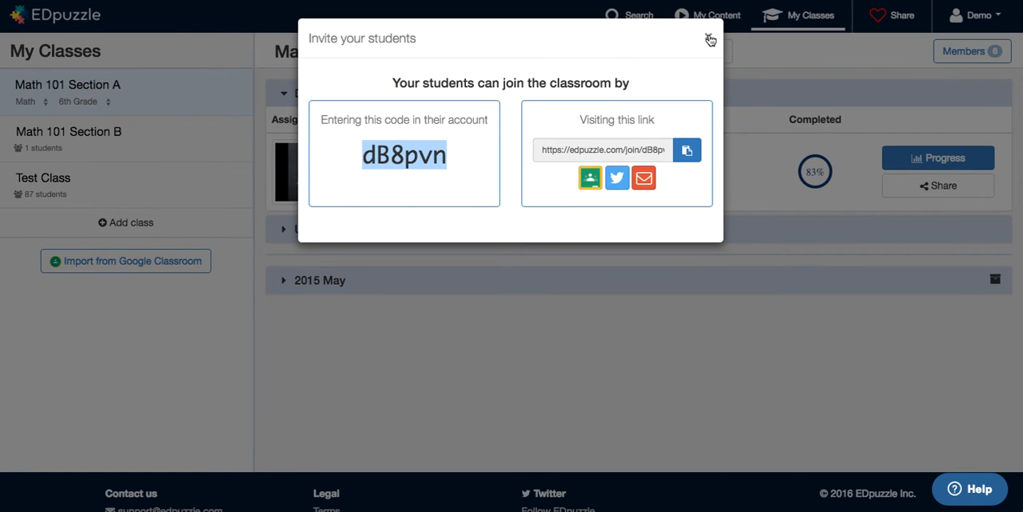
pyautogui.moveTo(708, 38)
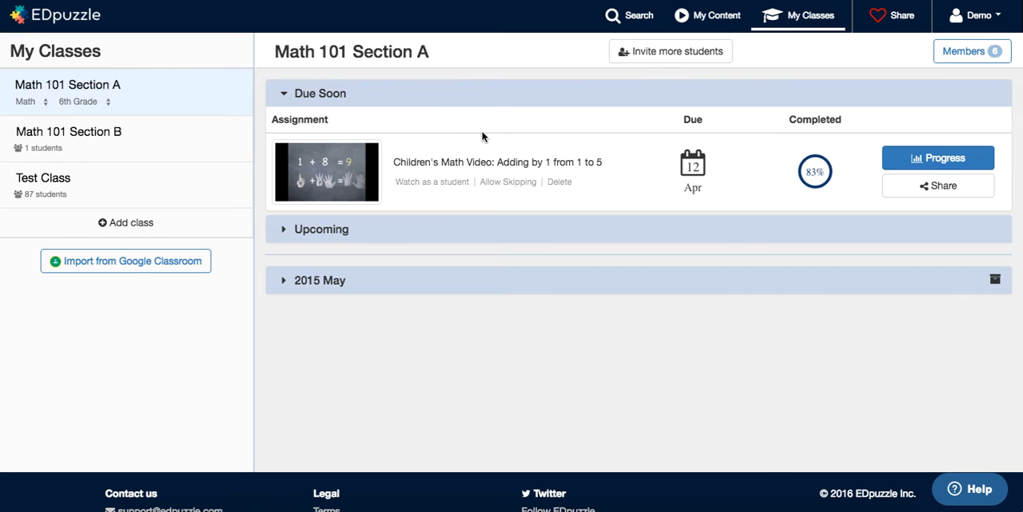
pyautogui.moveTo(934, 158)
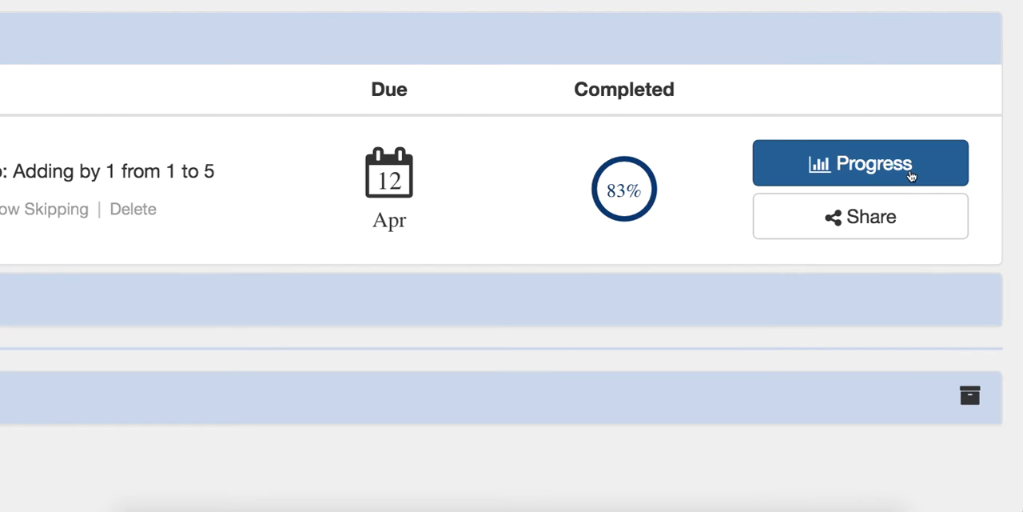
pyautogui.click(860, 162)
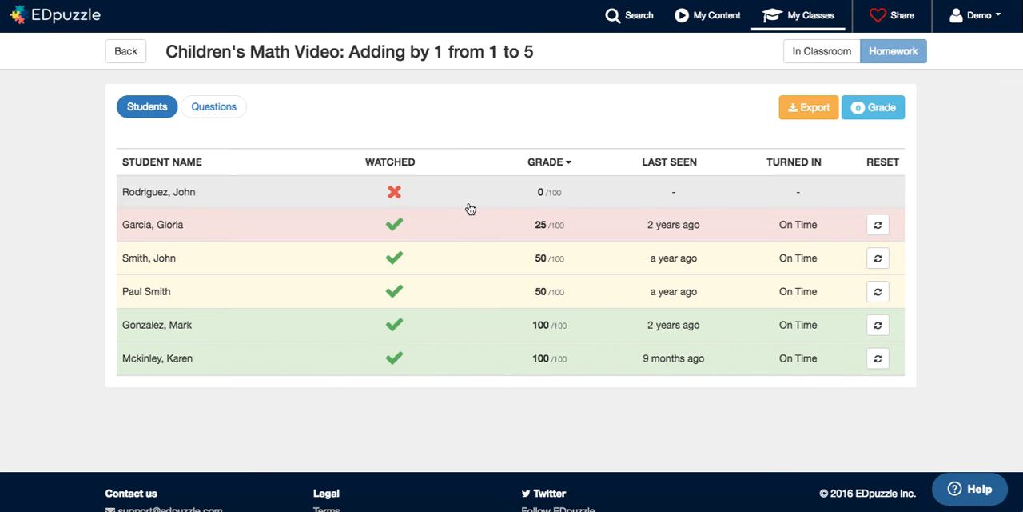
pyautogui.moveTo(417, 192)
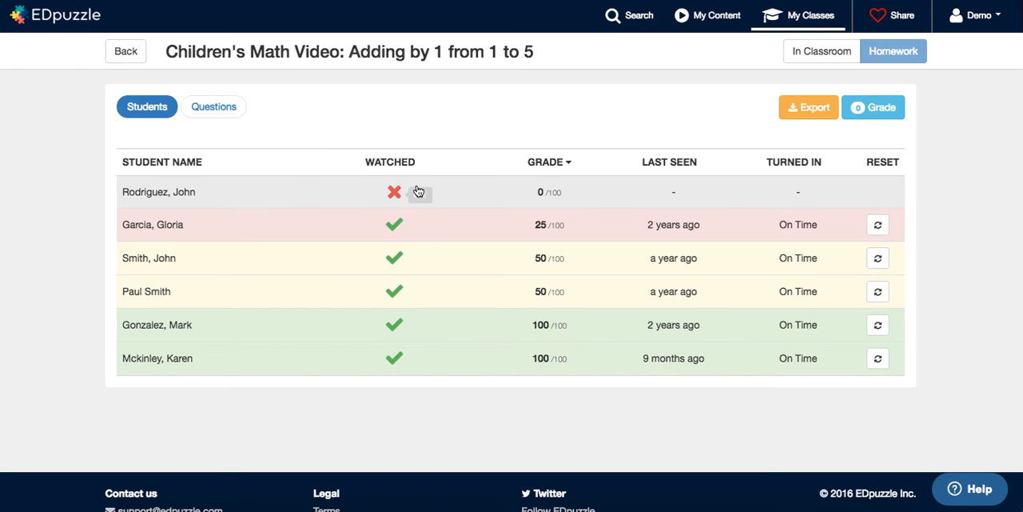
pyautogui.moveTo(515, 225)
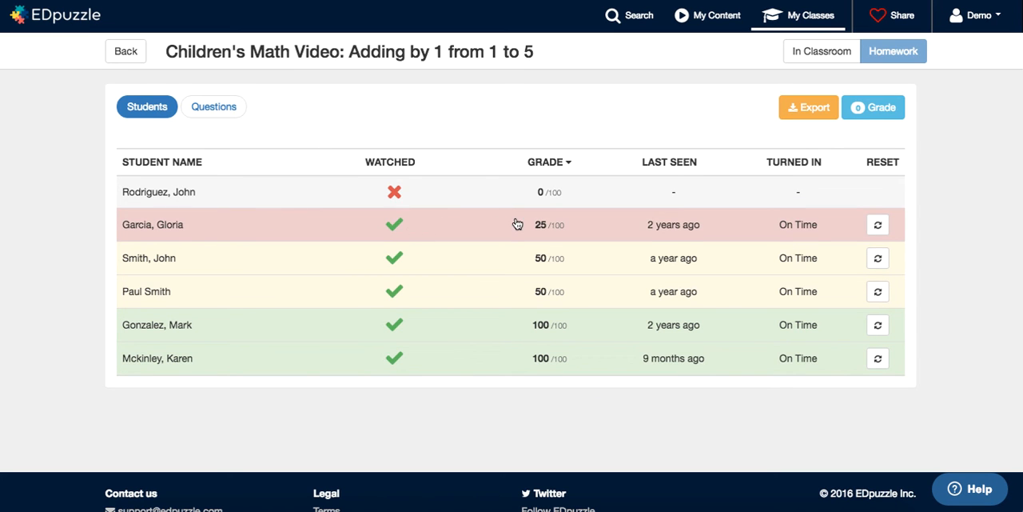
pyautogui.moveTo(588, 258)
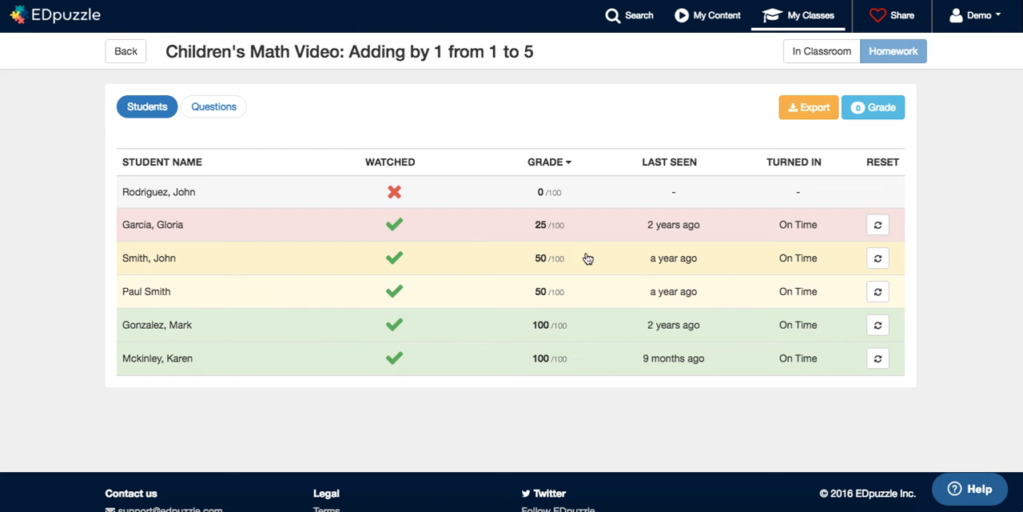
pyautogui.moveTo(370, 199)
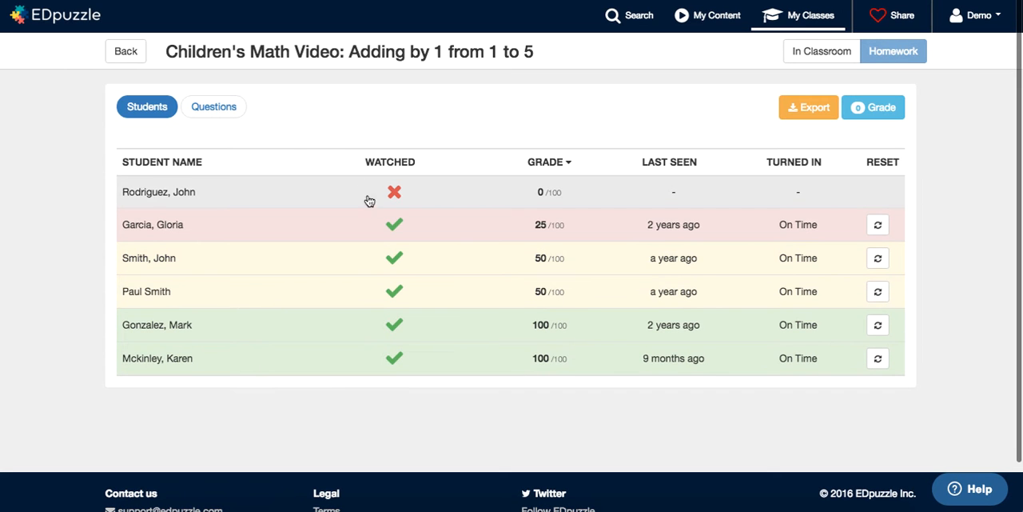
pyautogui.moveTo(362, 233)
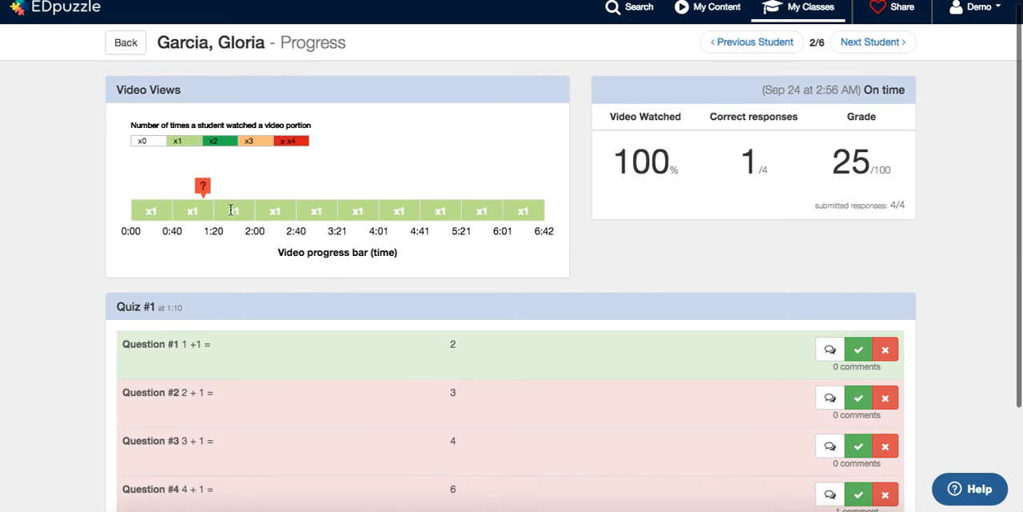
pyautogui.moveTo(518, 201)
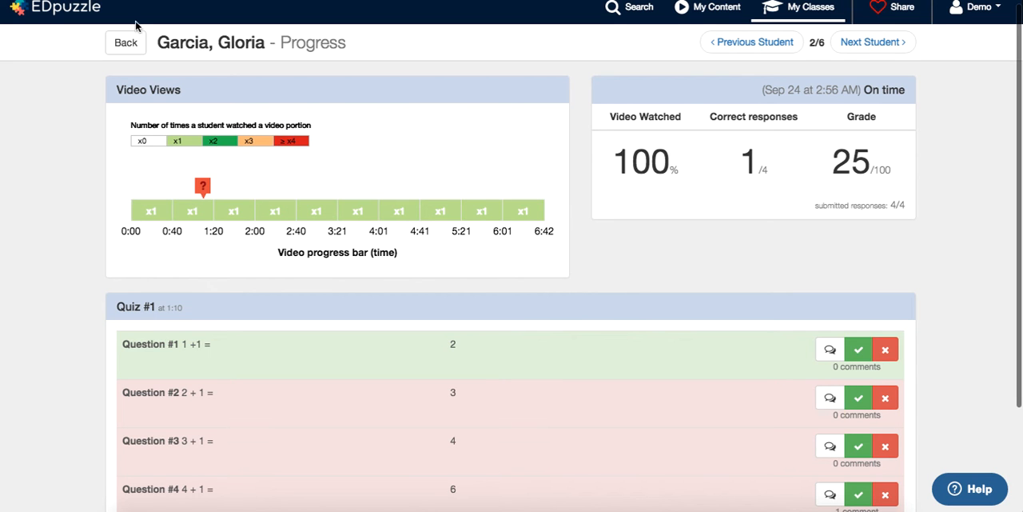
pyautogui.moveTo(813, 394)
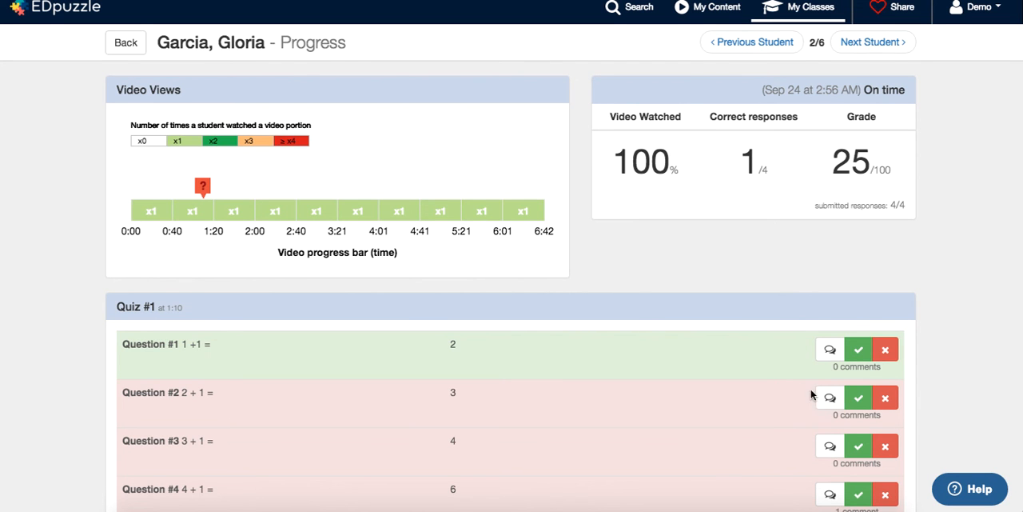
pyautogui.click(128, 44)
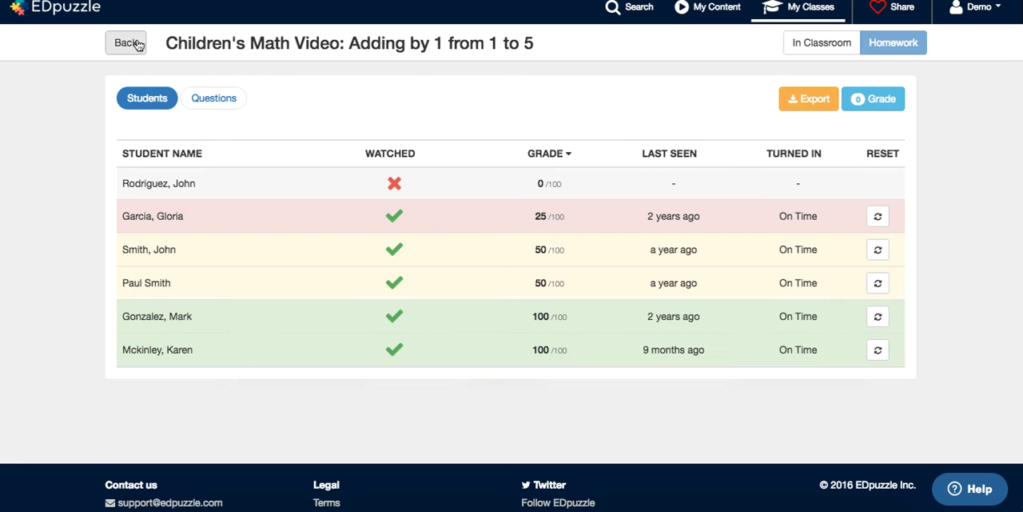
pyautogui.moveTo(184, 97)
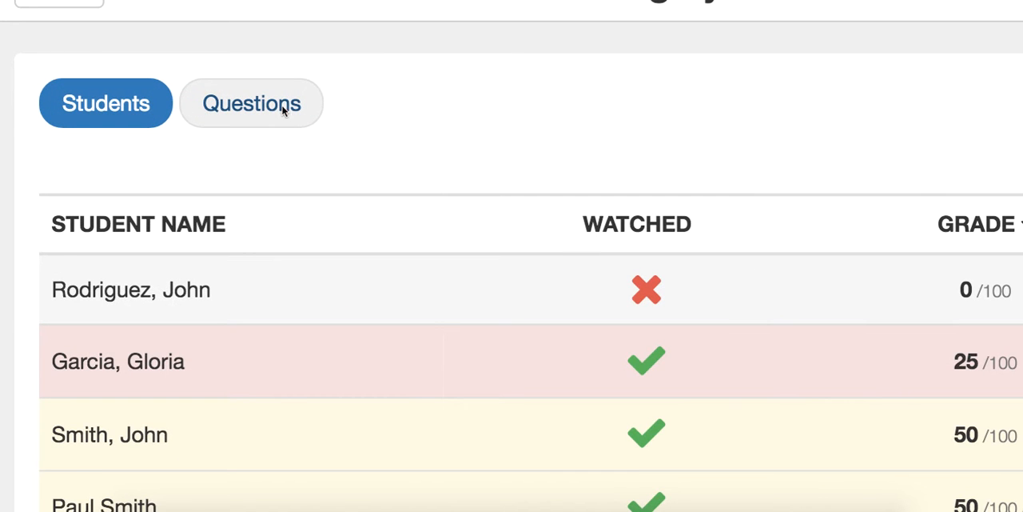
# Step: Check per-question results, return to Students, and enable the In Classroom view
pyautogui.click(251, 103)
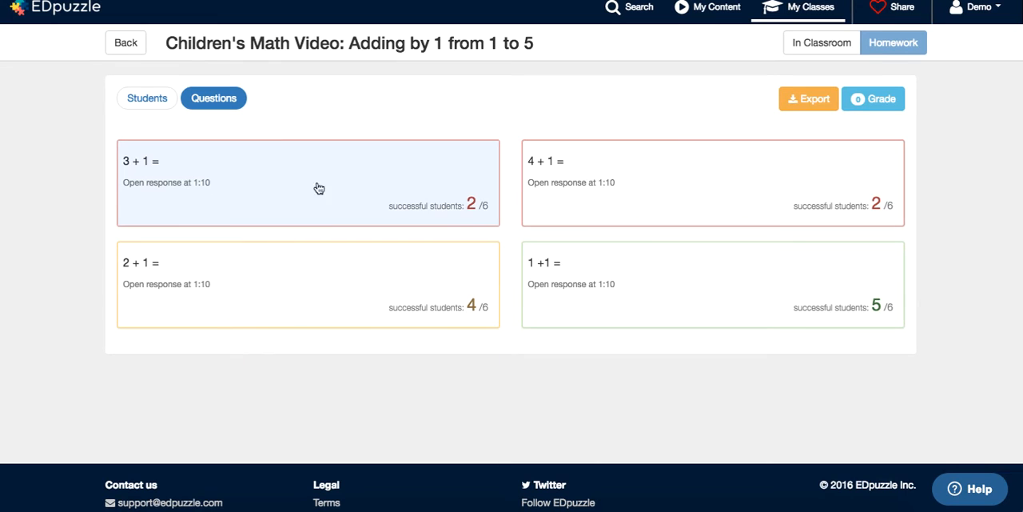
pyautogui.moveTo(713, 165)
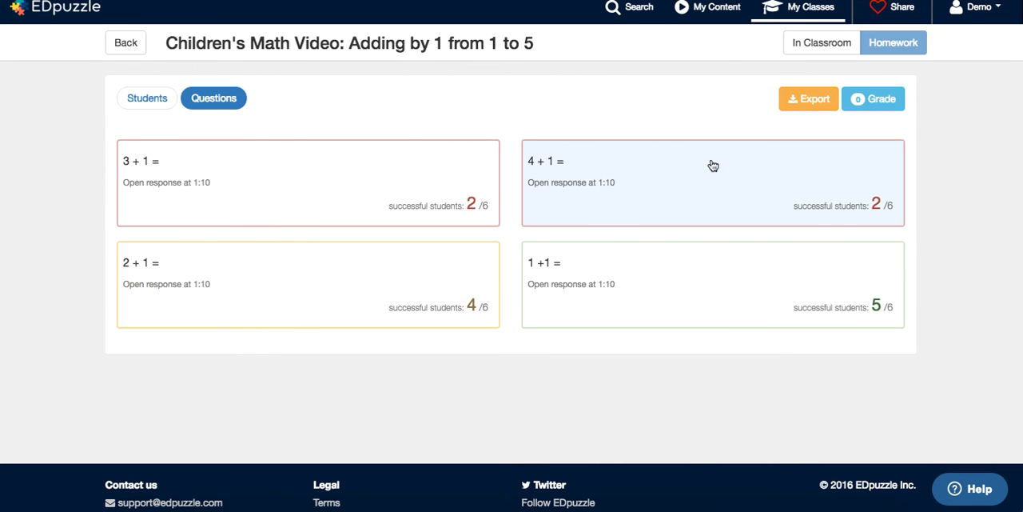
pyautogui.click(147, 98)
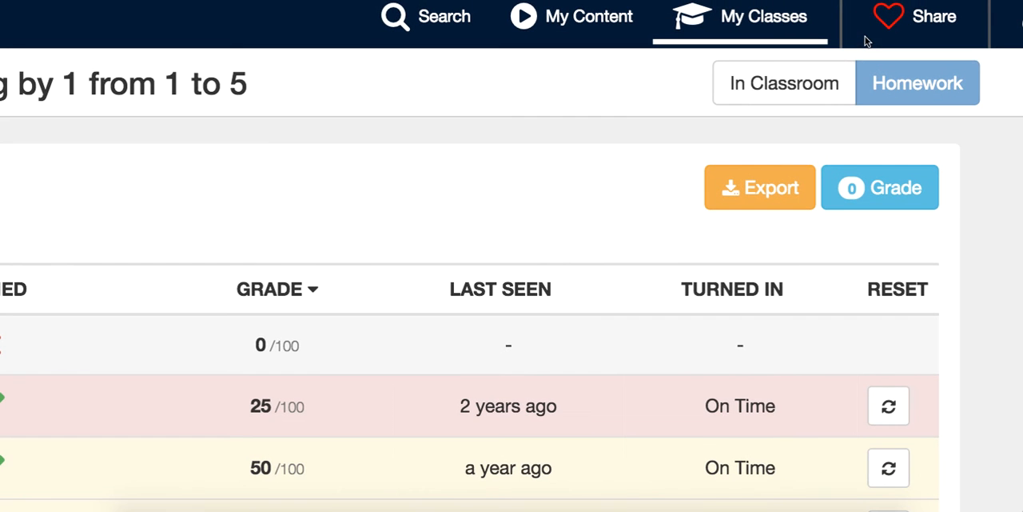
pyautogui.click(785, 83)
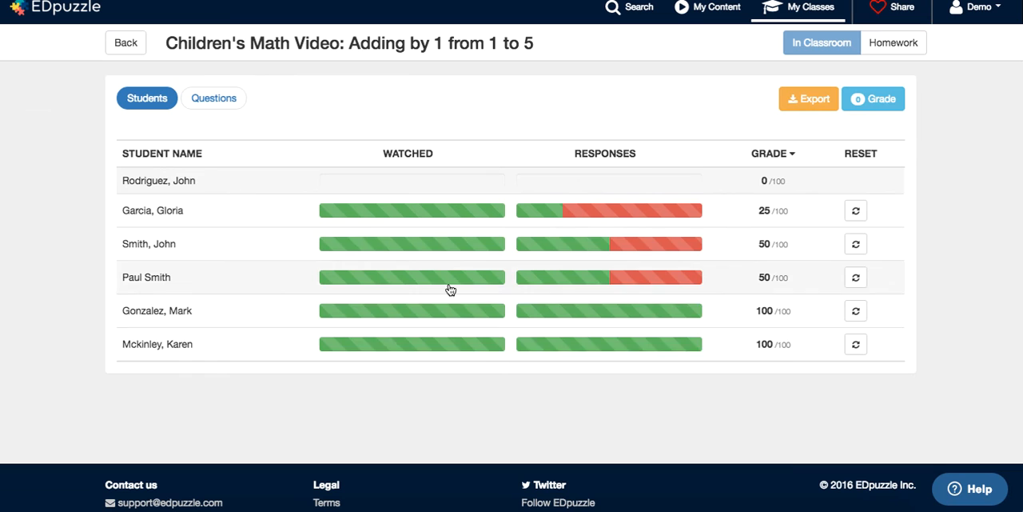
pyautogui.moveTo(692, 207)
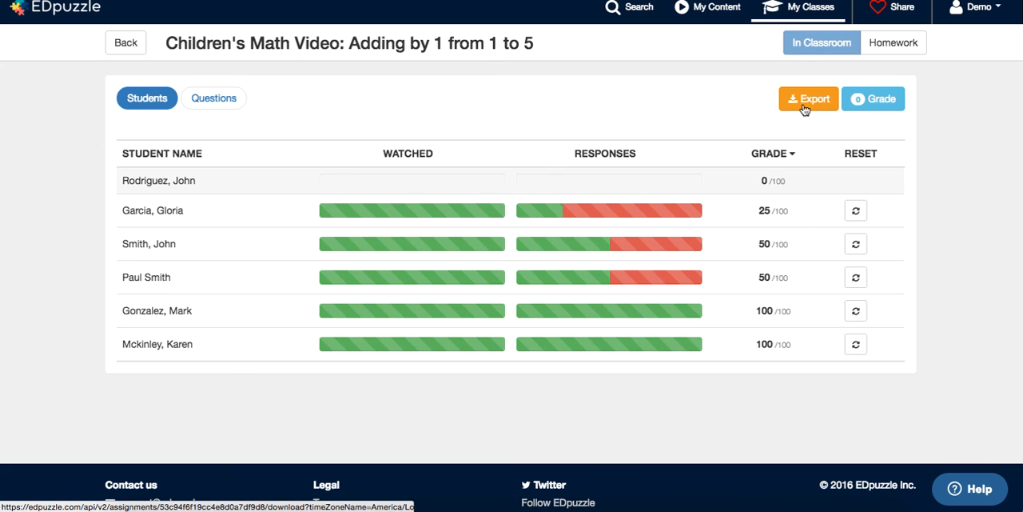
pyautogui.moveTo(883, 99)
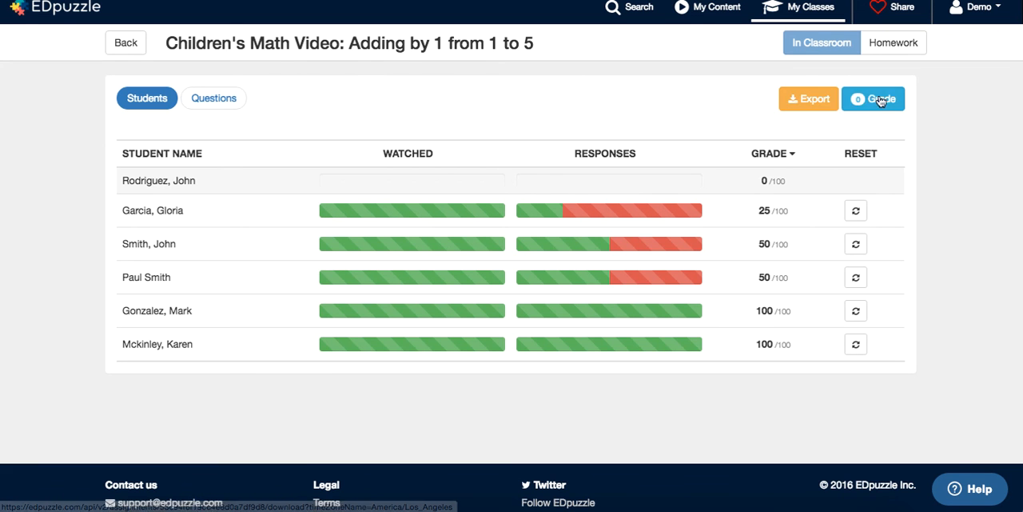
pyautogui.click(874, 98)
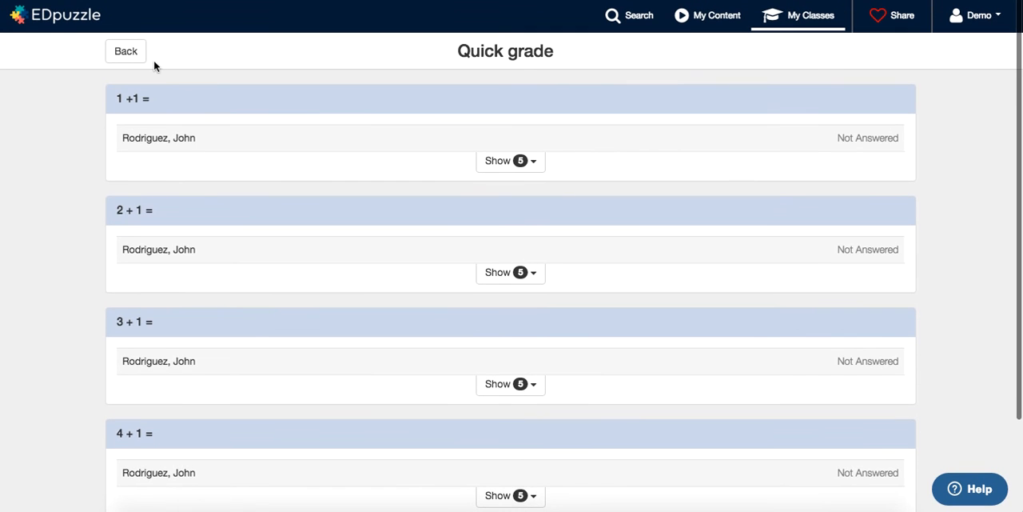
pyautogui.click(124, 51)
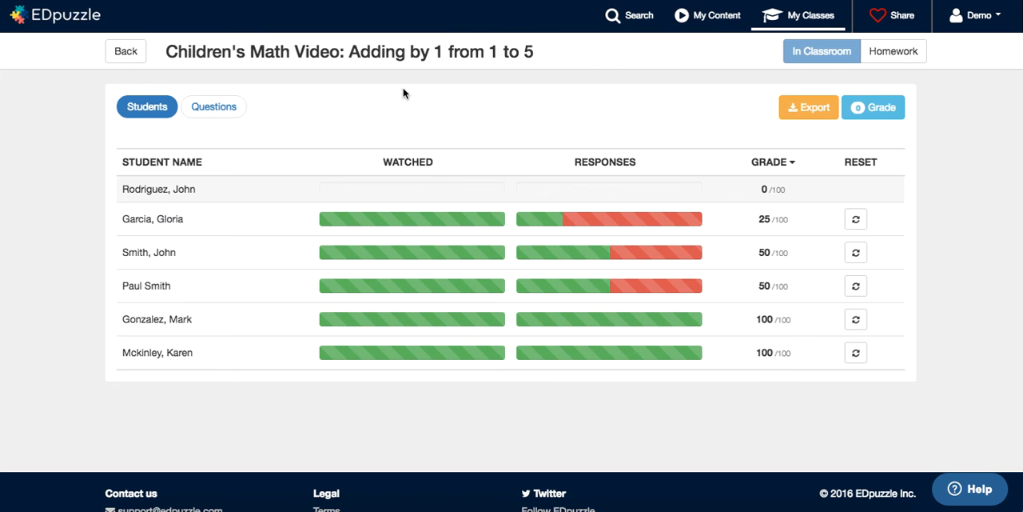